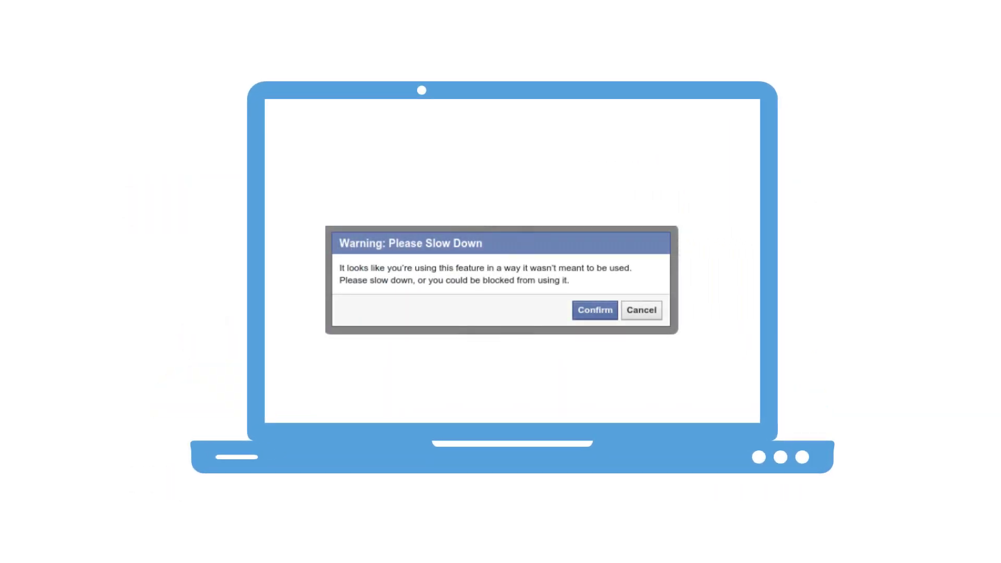
Advance the slides to the 'Data requires a login' caution
left_click(593, 310)
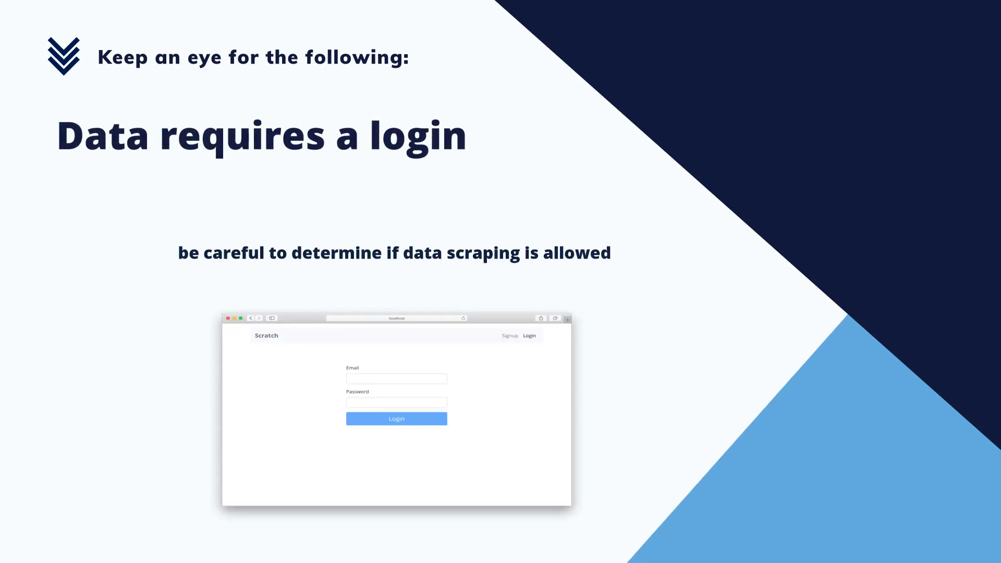
Advance past the terms-and-conditions example to the Octoparse home screen on a laptop
left_click(396, 419)
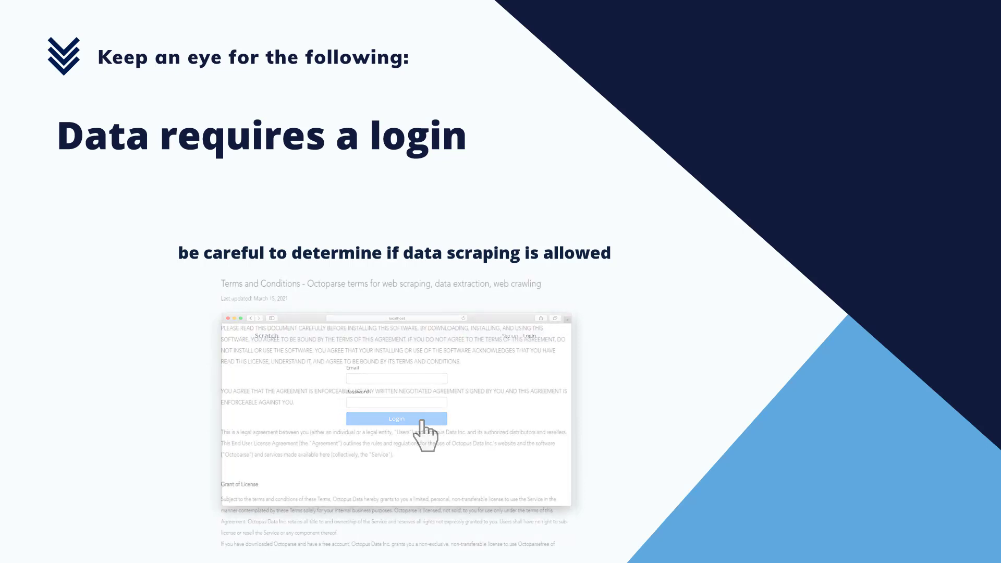
left_click(395, 418)
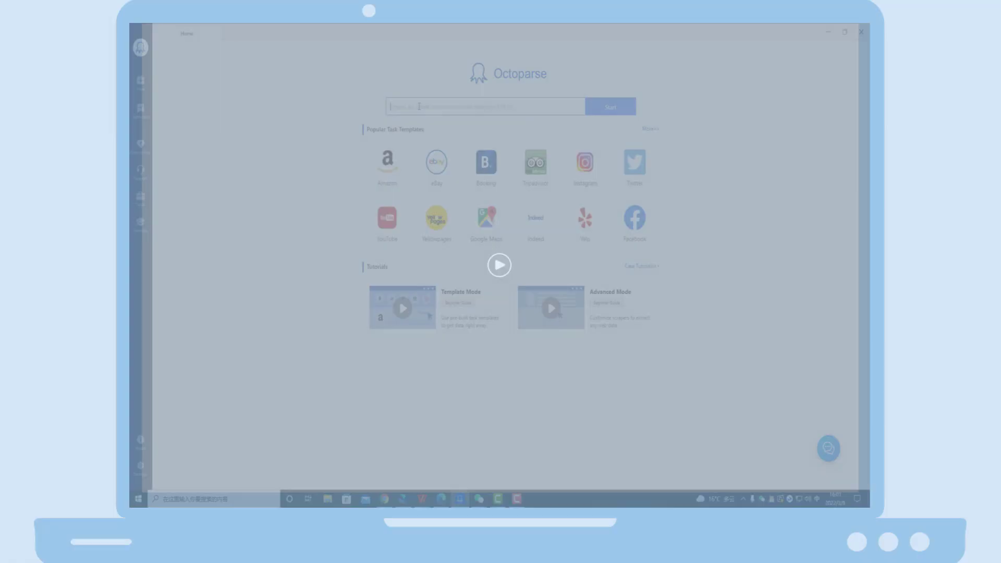
left_click(584, 219)
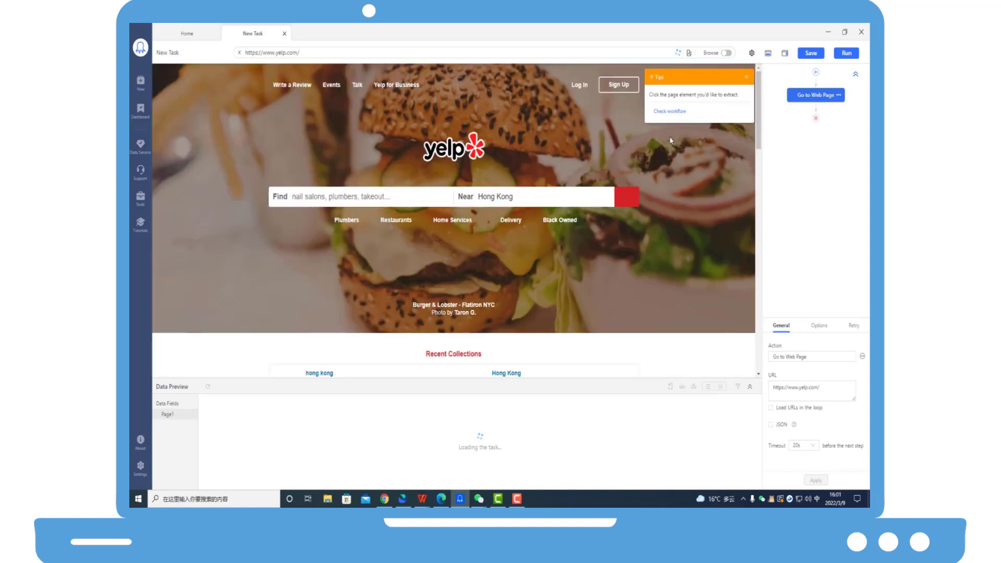
left_click(846, 53)
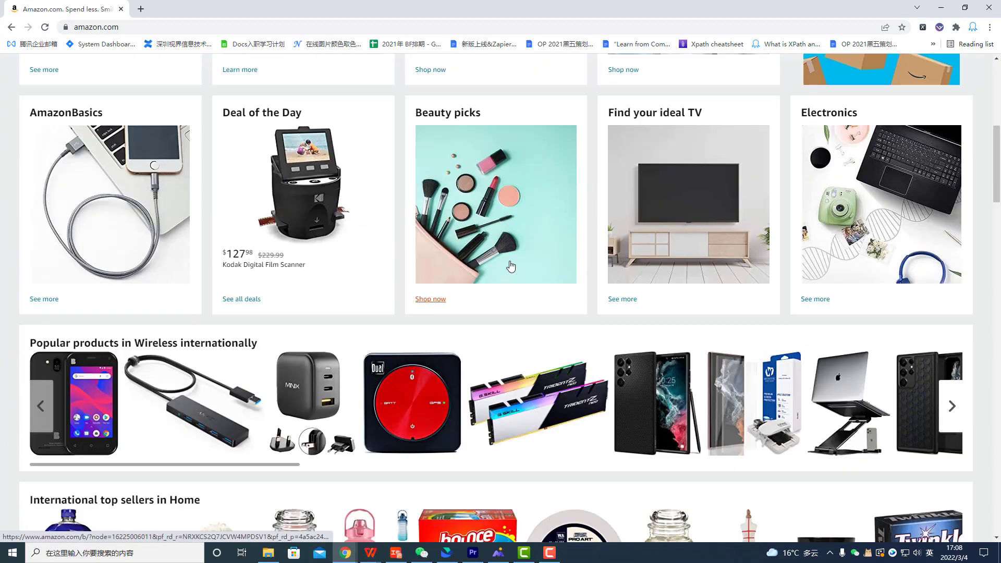
Go to Amazon Beauty picks, select the essence Lash Princess mascara title and bring up its copy options
left_click(429, 299)
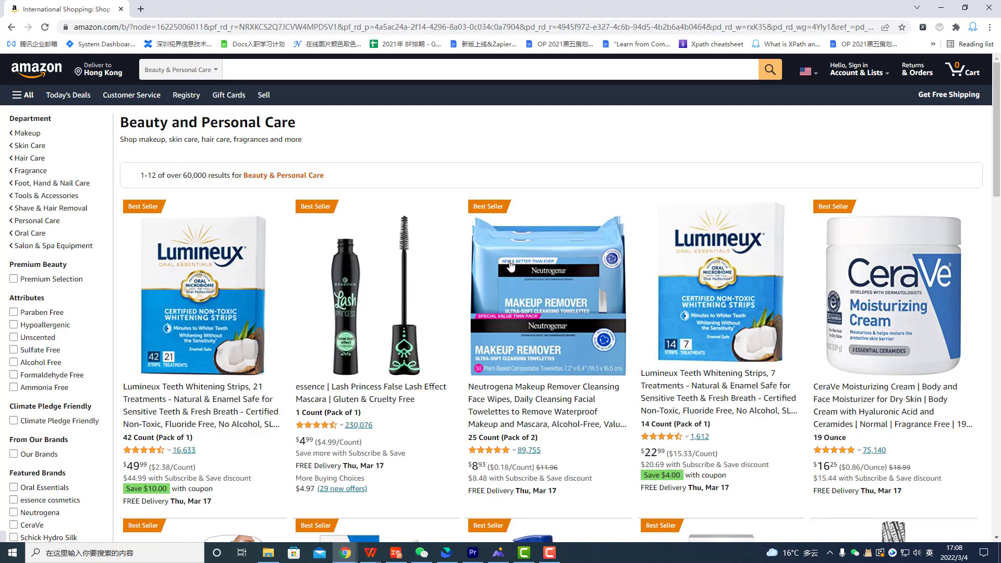
scroll("down", 3)
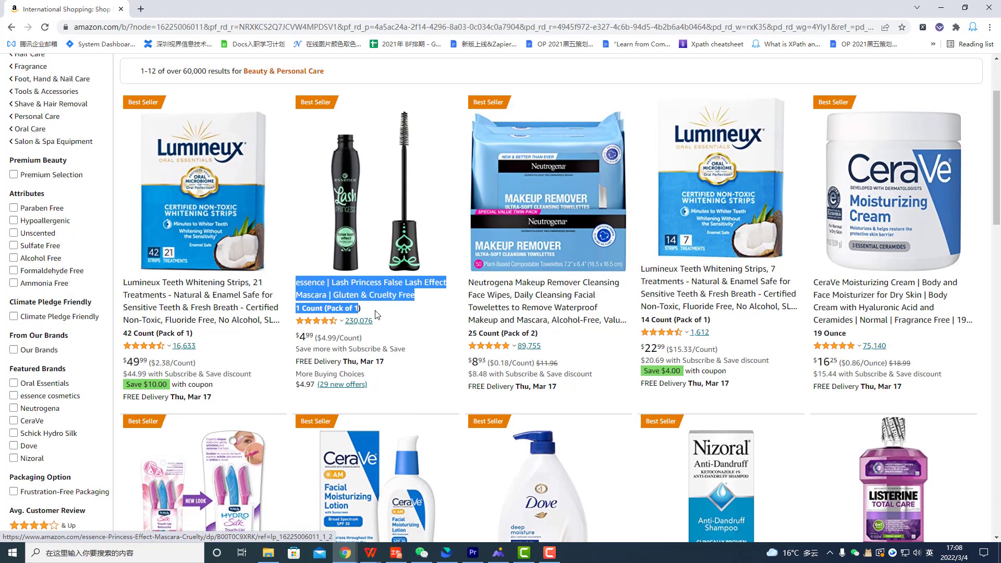
right_click(373, 294)
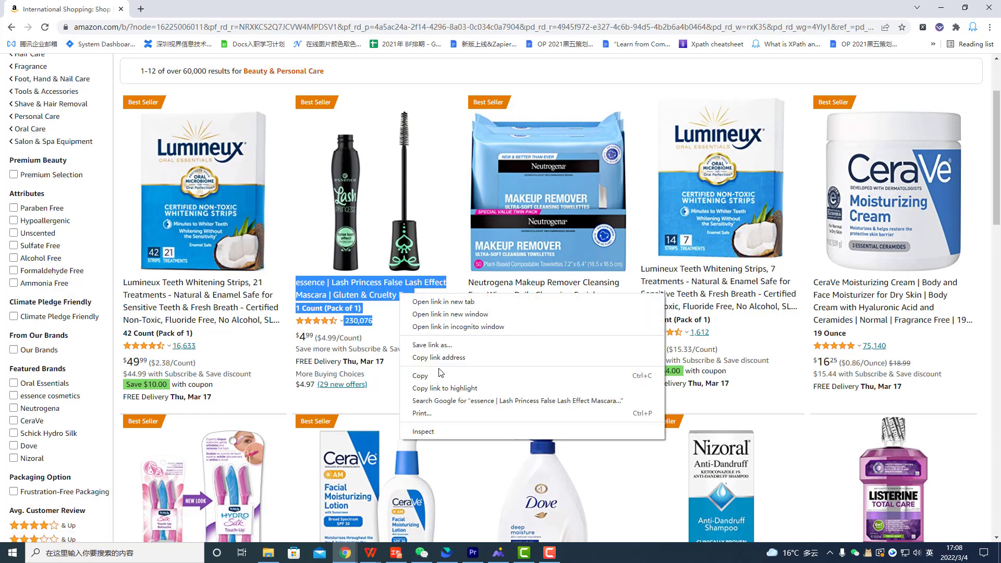